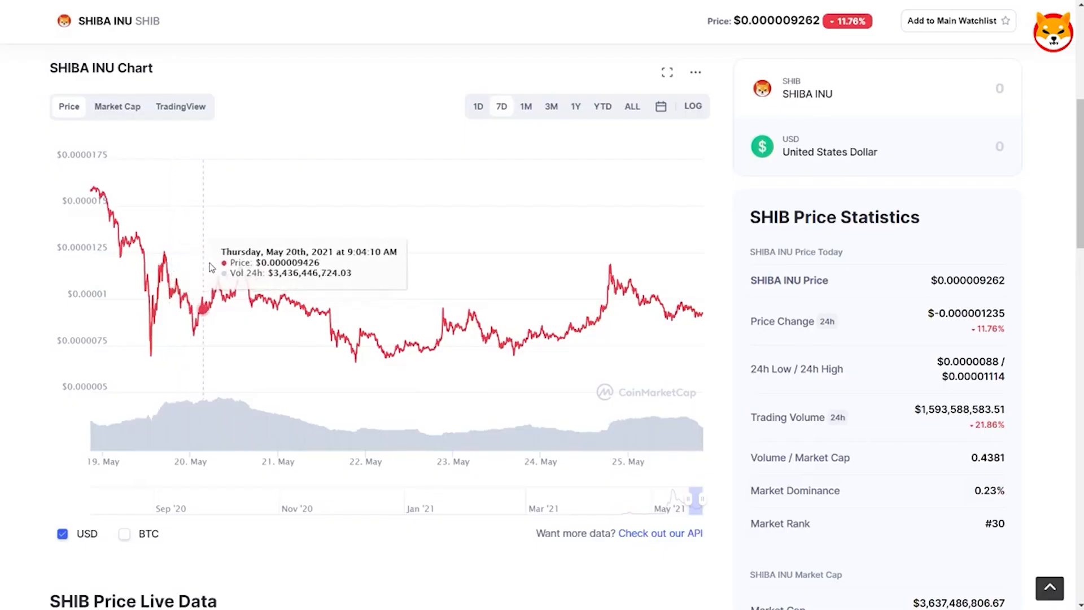
mouse_move(339, 272)
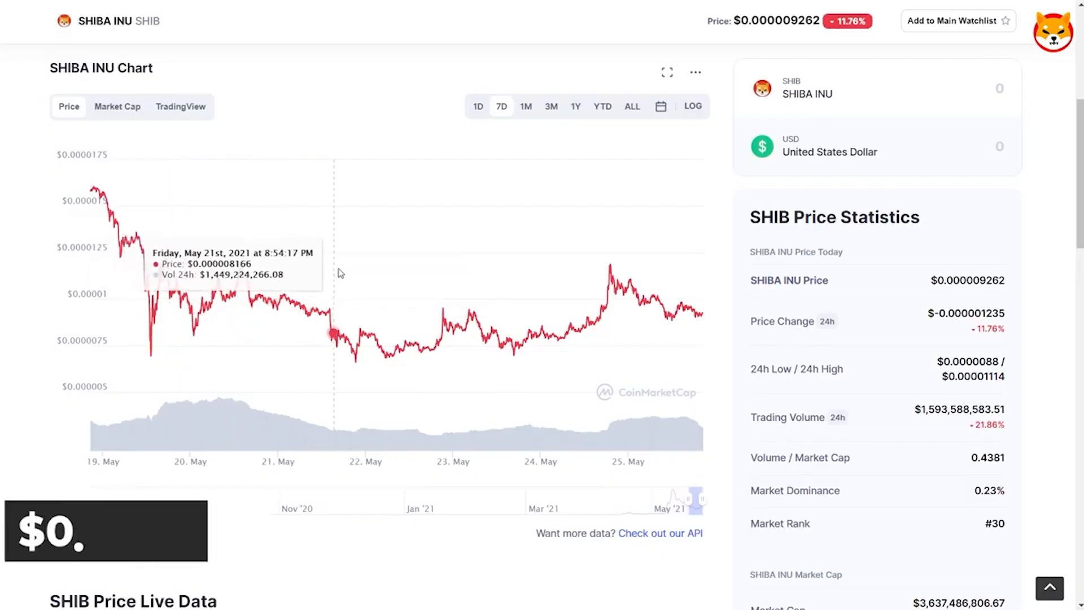
mouse_move(588, 298)
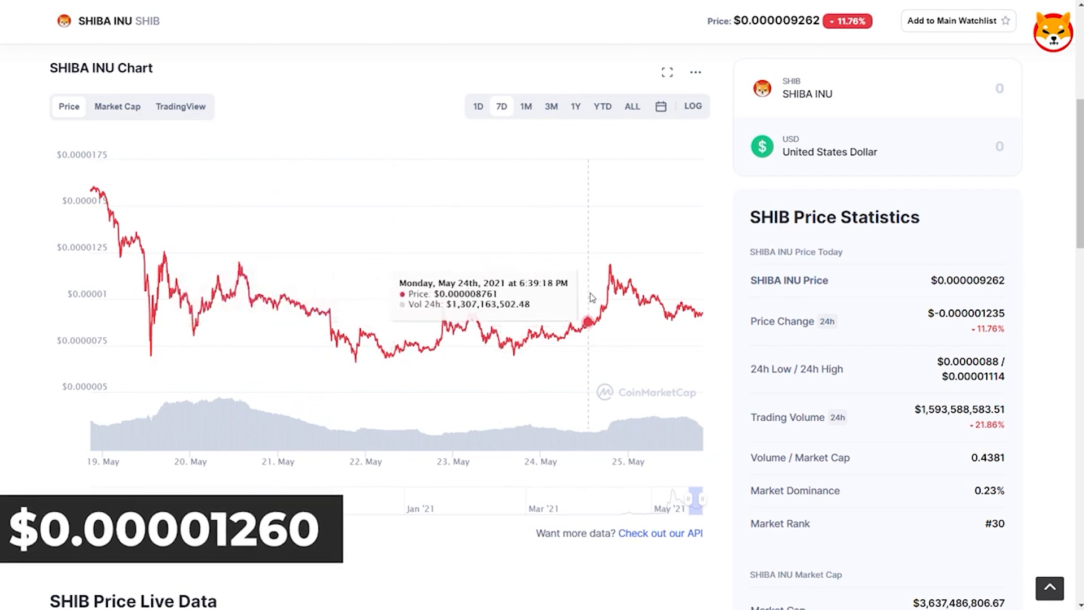
mouse_move(599, 291)
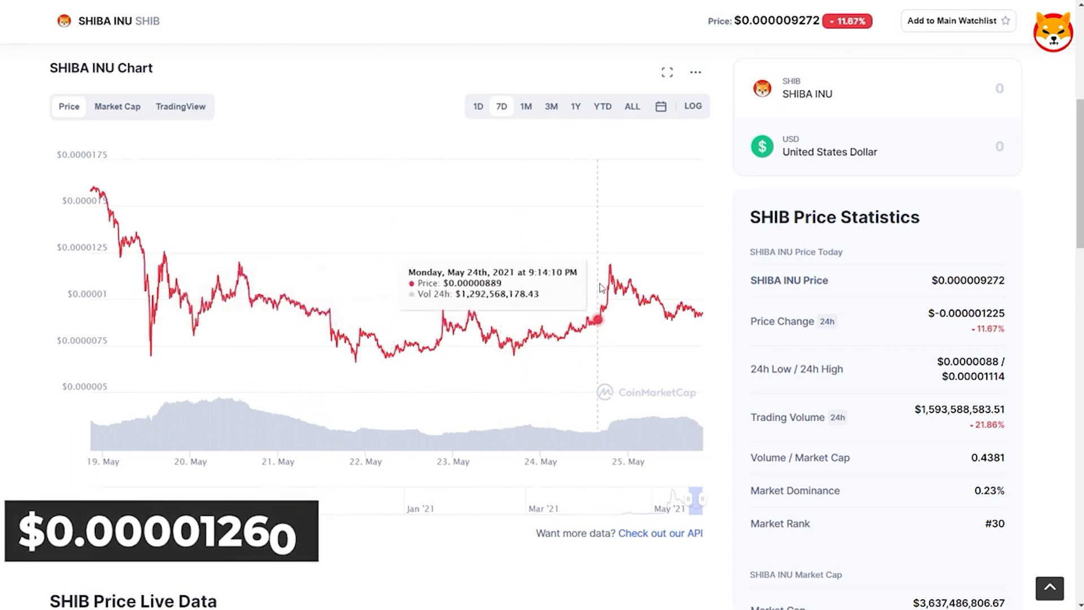